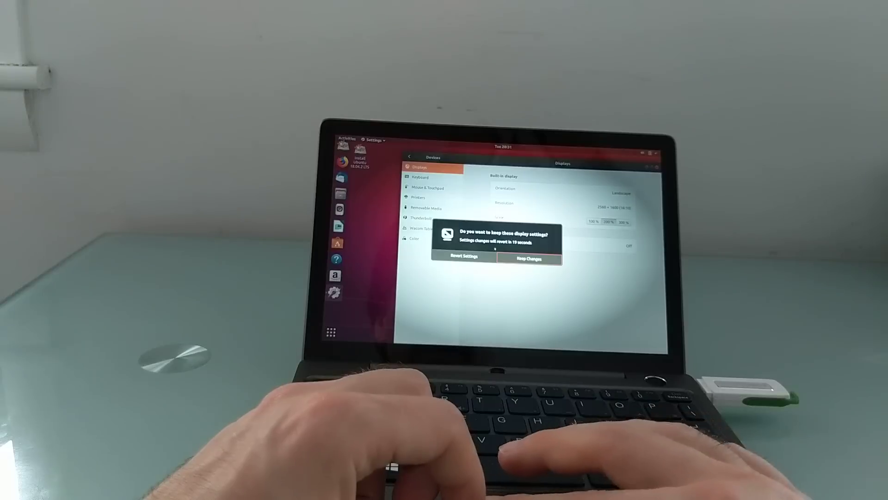
- Keep the changed display scaling settings in Ubuntu Settings
{"action": "left_click", "coordinate": [528, 259]}
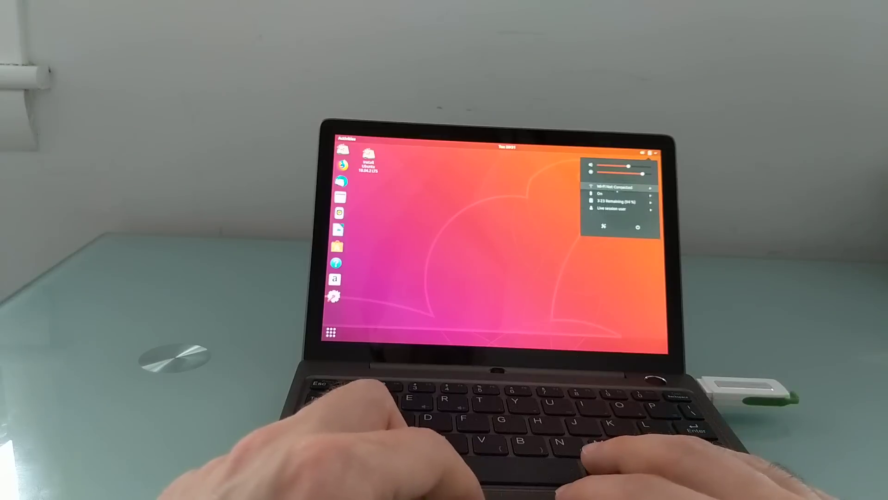
- Bring up the Power Off / Restart prompt from the system status menu
{"action": "left_click", "coordinate": [609, 187]}
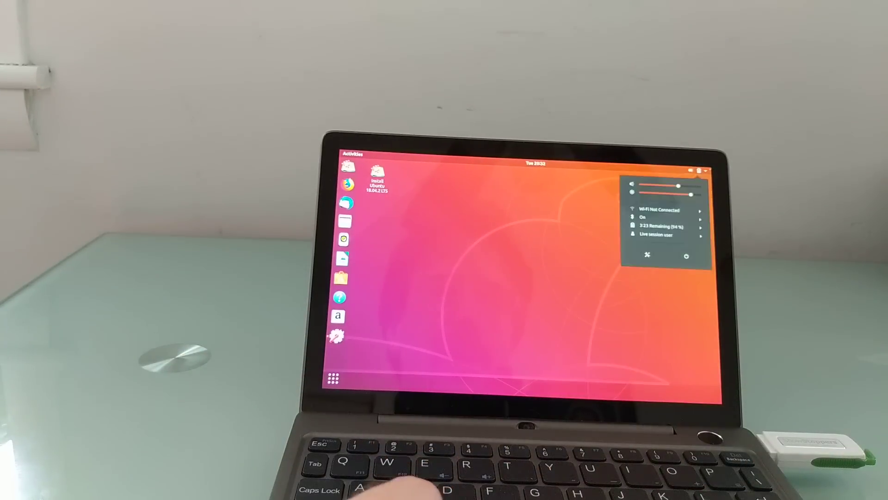
{"action": "left_click", "coordinate": [685, 256]}
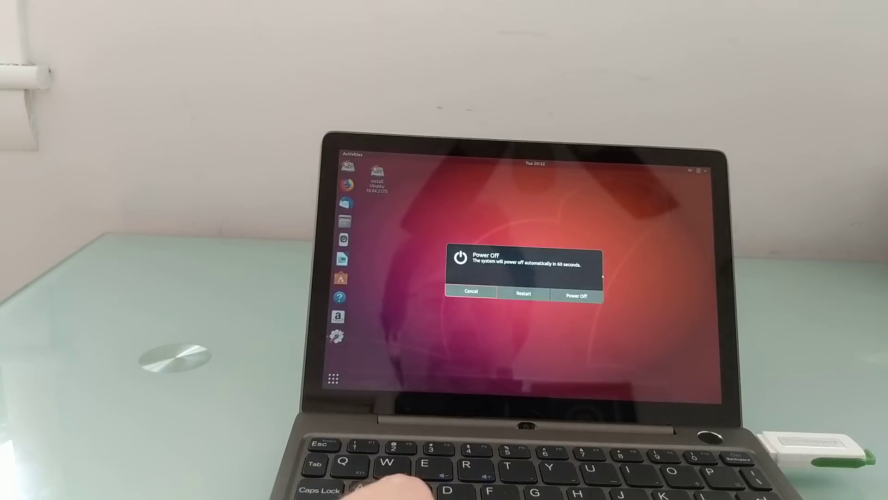
- Power off the live session so the laptop reboots into the Aptio BIOS setup
{"action": "left_click", "coordinate": [471, 292]}
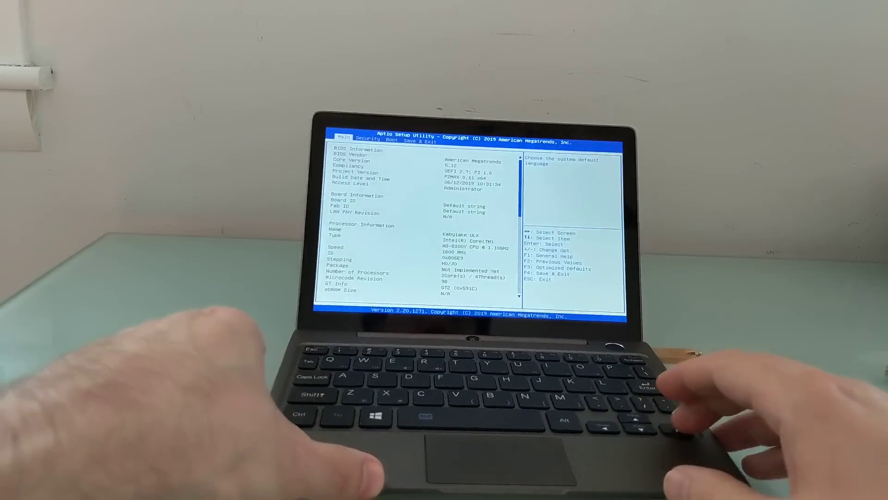
- Show the Boot Option #1 device list on the BIOS Boot screen
{"action": "key", "text": "Right"}
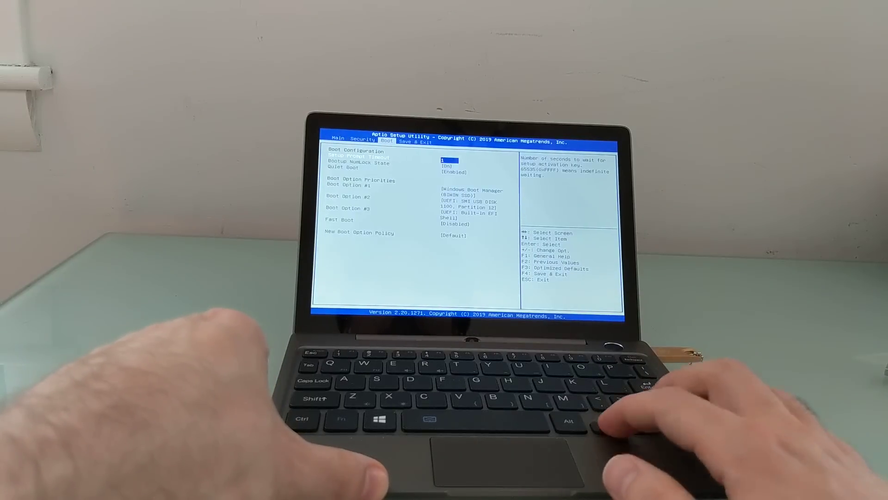
{"action": "key", "text": "Enter"}
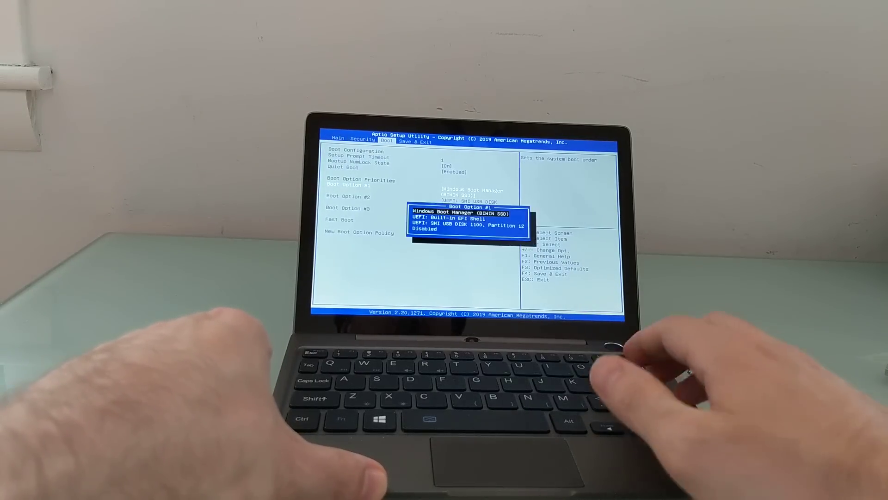